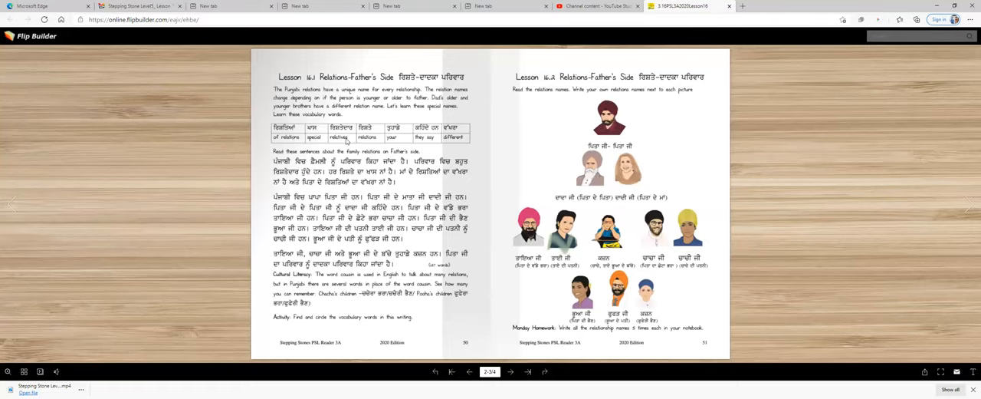
mouse_move(376, 144)
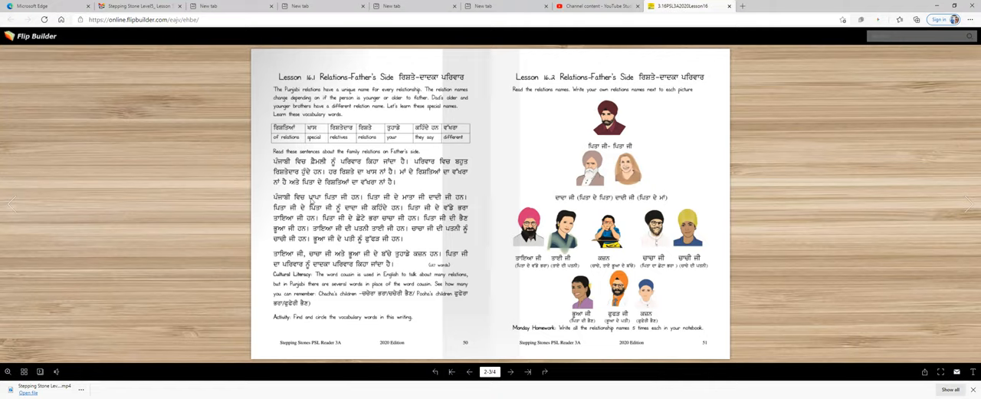
mouse_move(361, 201)
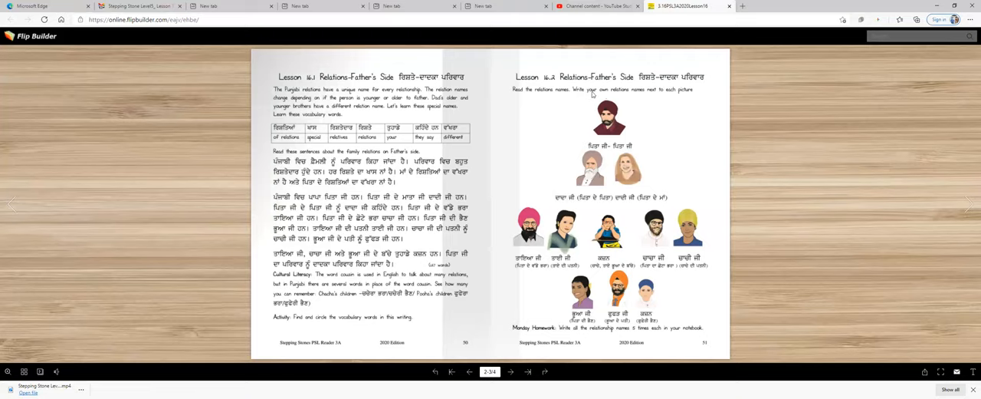
mouse_move(666, 97)
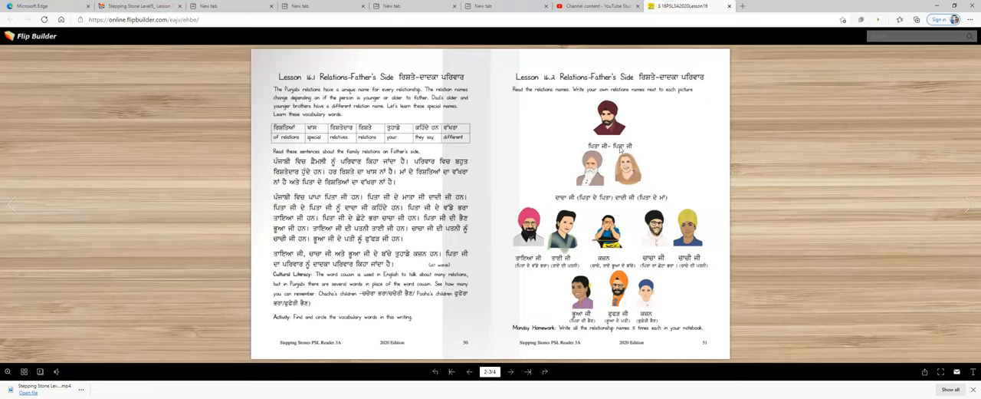
mouse_move(654, 151)
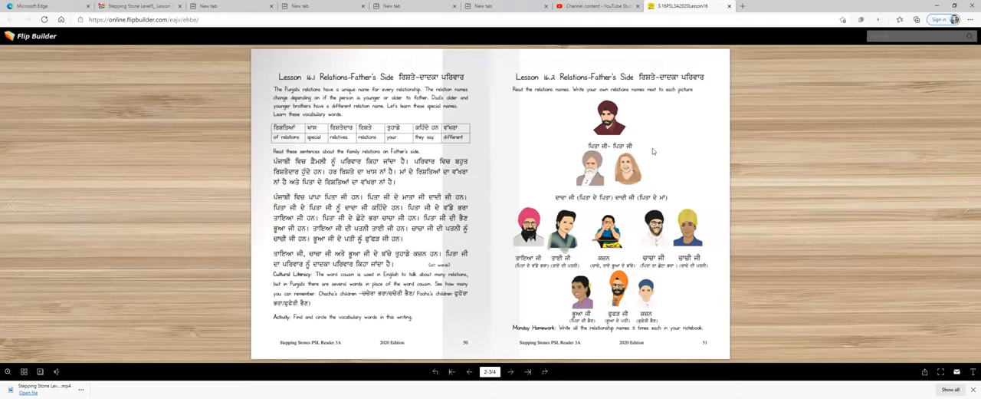
mouse_move(700, 146)
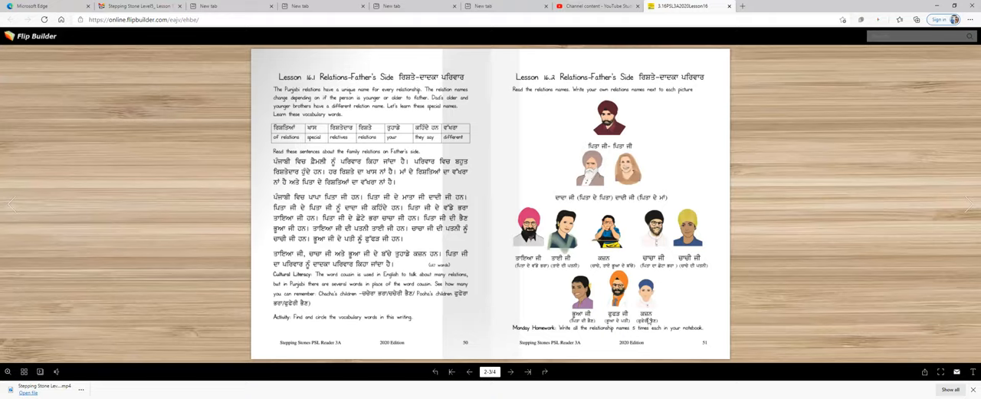
mouse_move(691, 318)
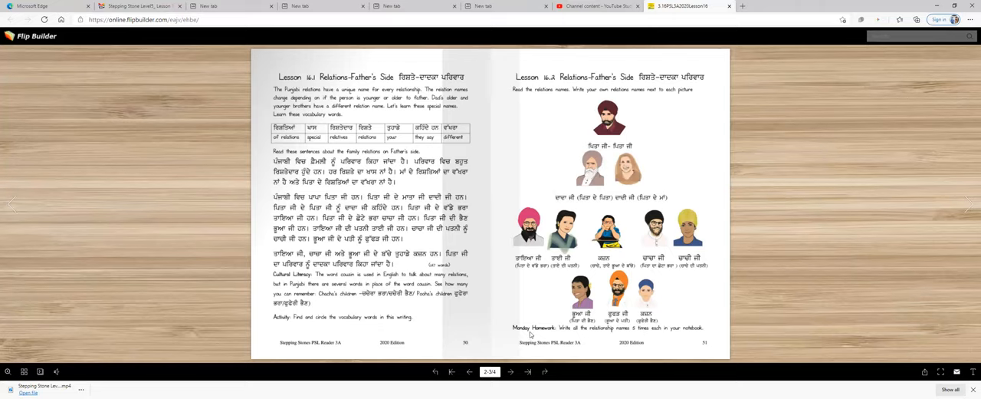
mouse_move(688, 317)
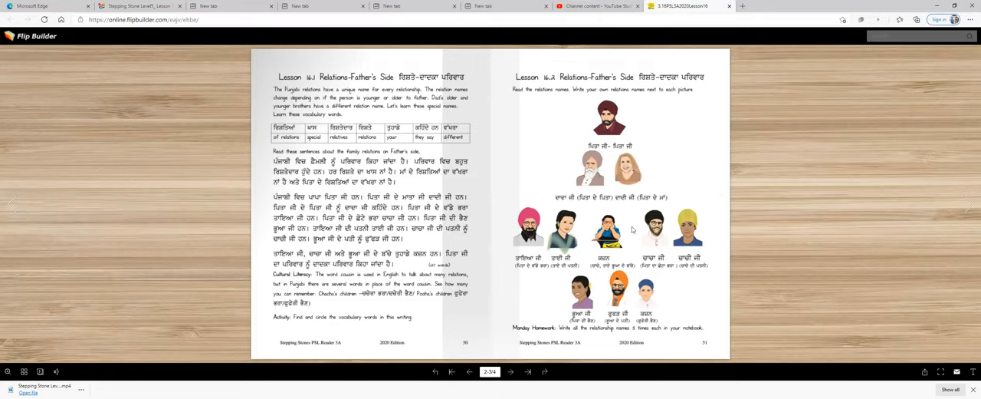
mouse_move(970, 205)
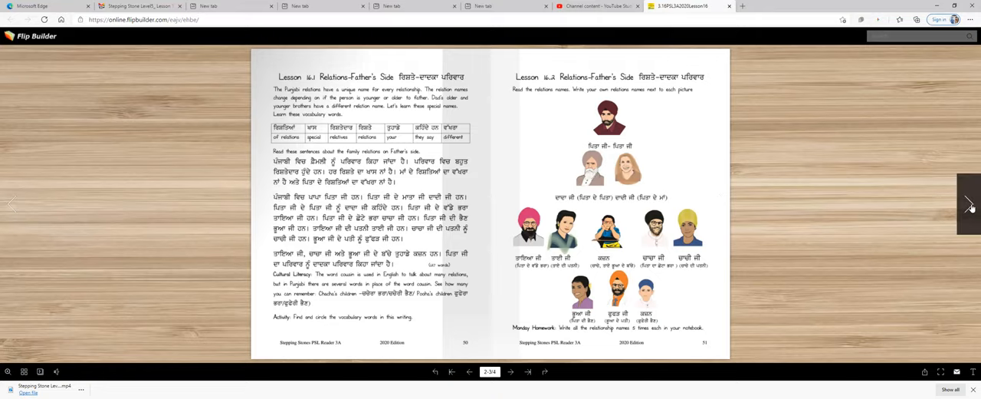
Turn to page 52, the final page with Tuesday–Thursday homework on relations
click(970, 206)
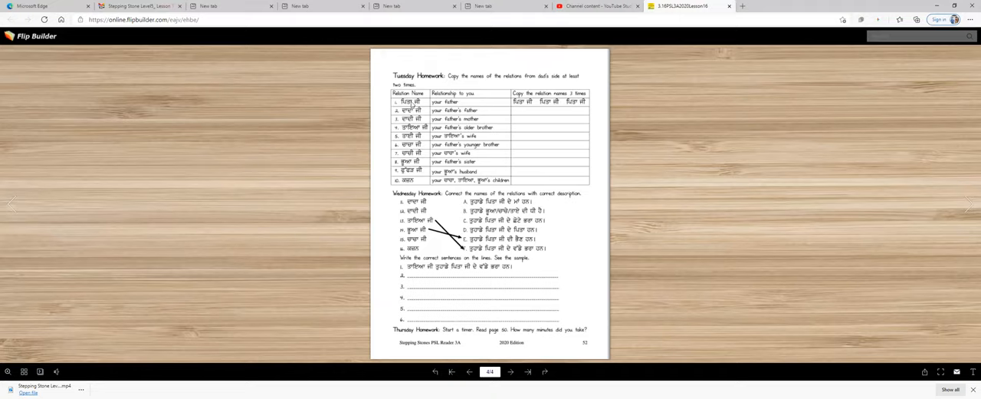
mouse_move(473, 106)
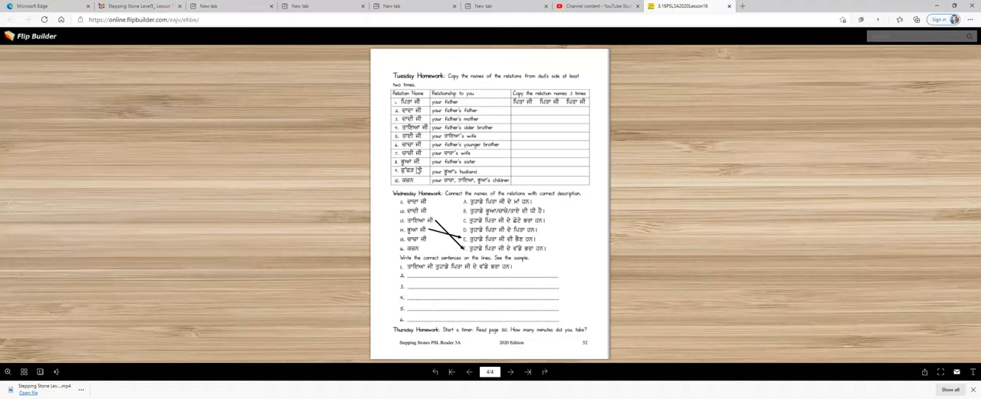
mouse_move(568, 151)
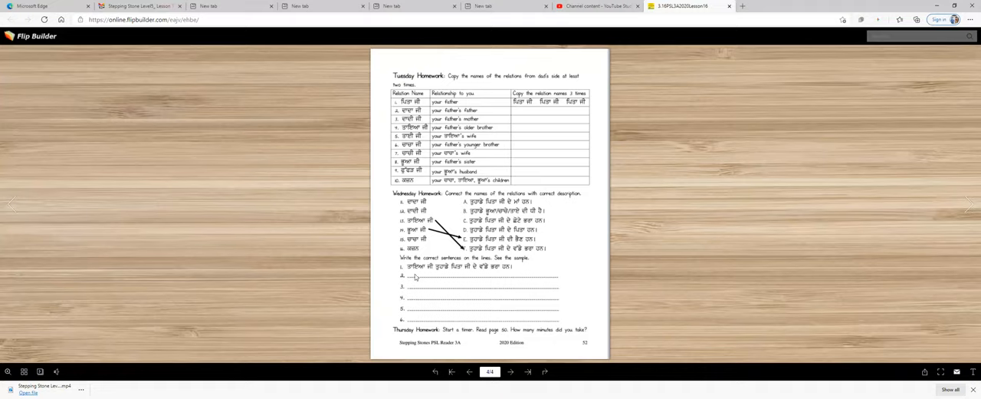
mouse_move(517, 270)
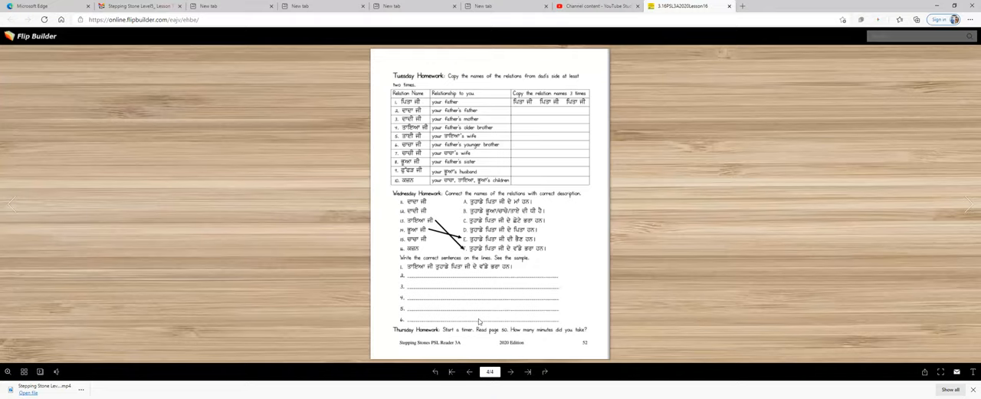
mouse_move(512, 277)
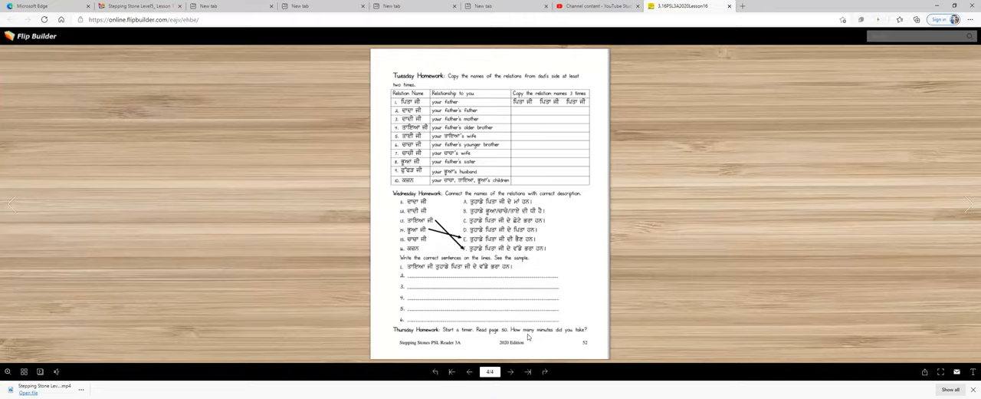
mouse_move(575, 334)
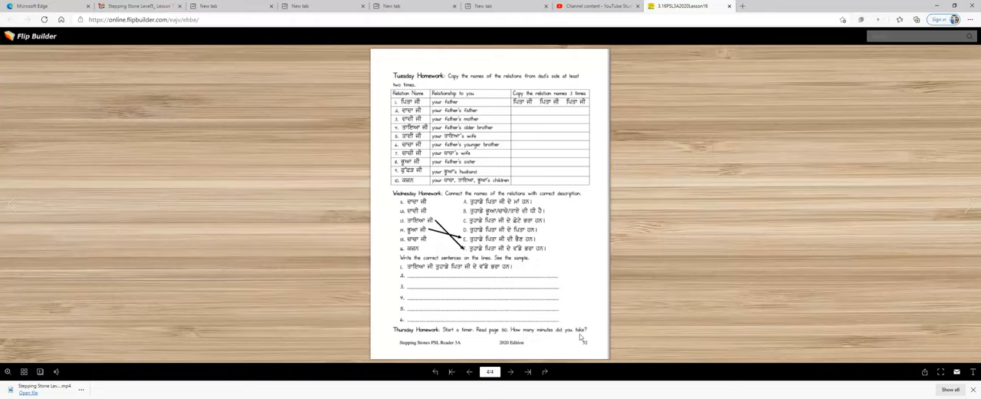
mouse_move(596, 336)
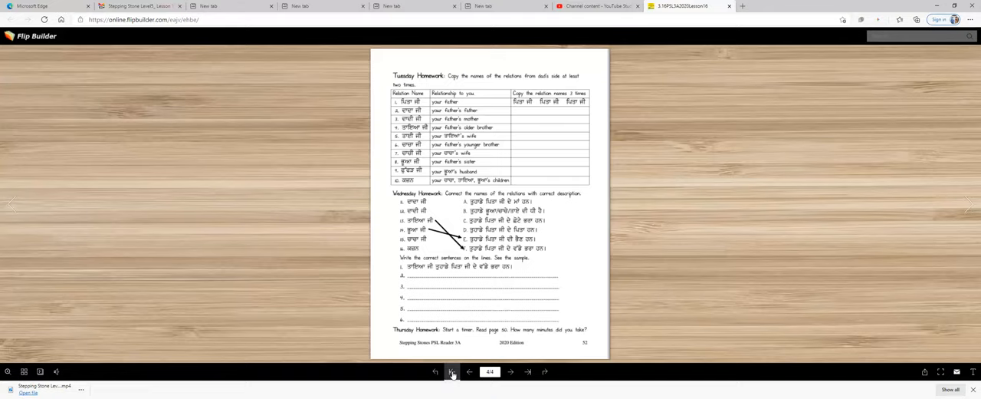
Jump back to the yellow Punjabi Reader 3A Lesson 16 cover
click(452, 371)
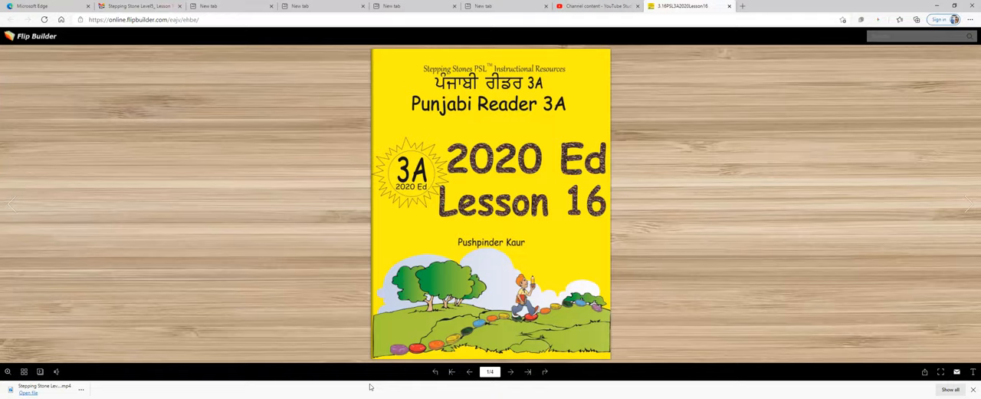